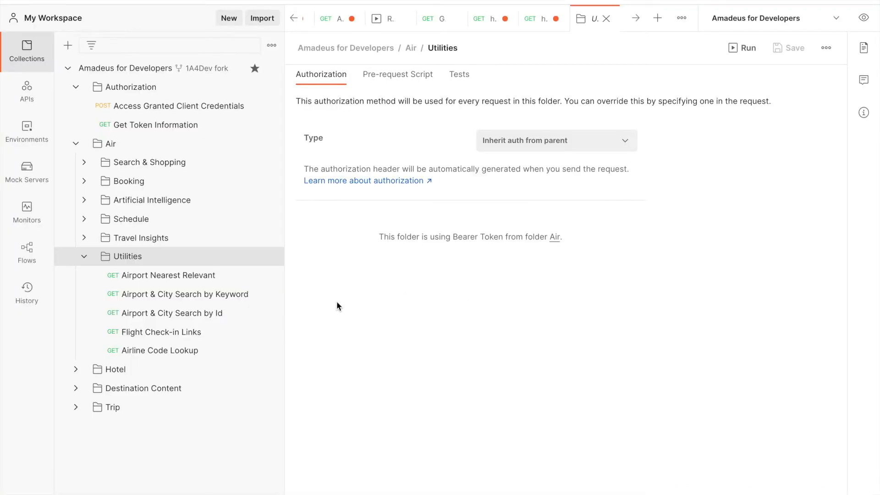
{"action": "mouse_move", "coordinate": [268, 302]}
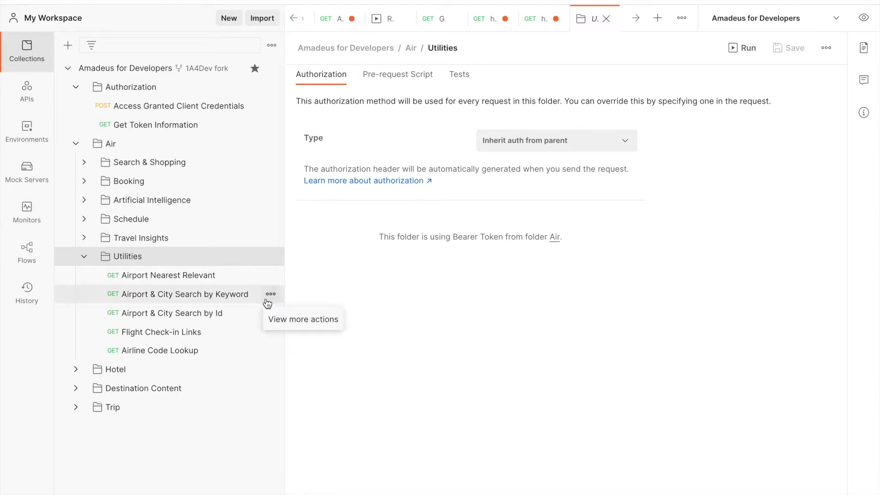
{"action": "mouse_move", "coordinate": [196, 294]}
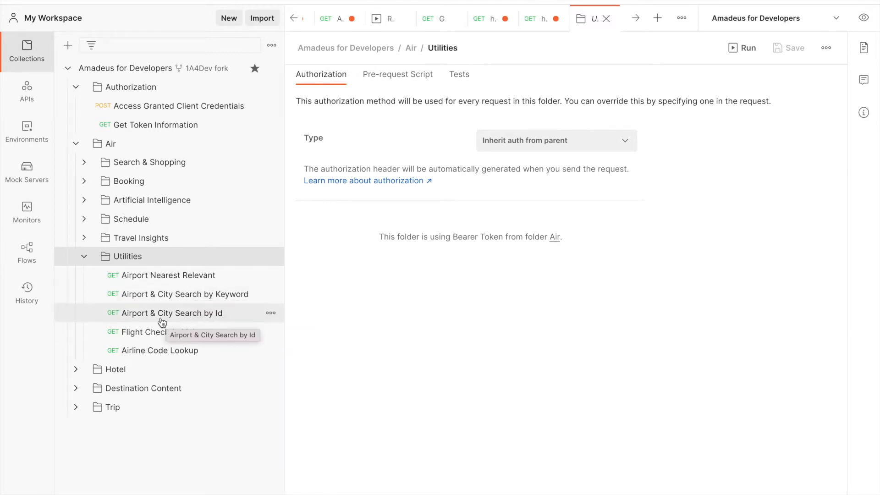
{"action": "mouse_move", "coordinate": [331, 300]}
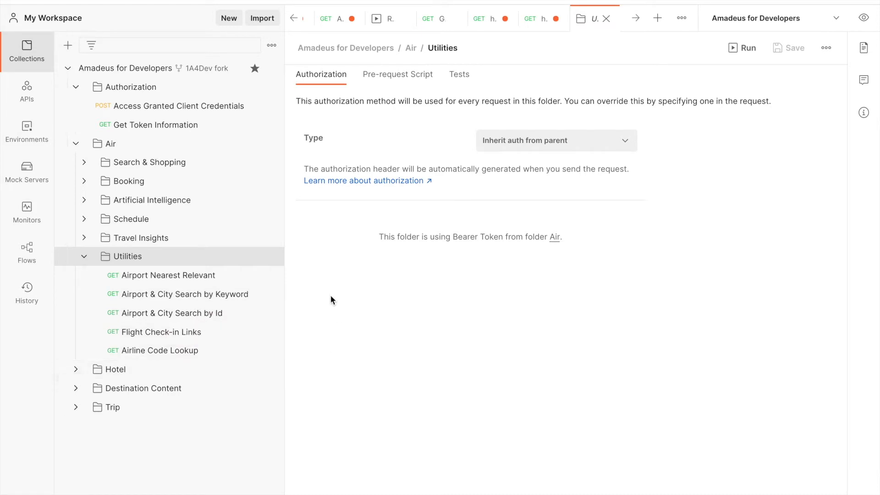
{"action": "mouse_move", "coordinate": [326, 303]}
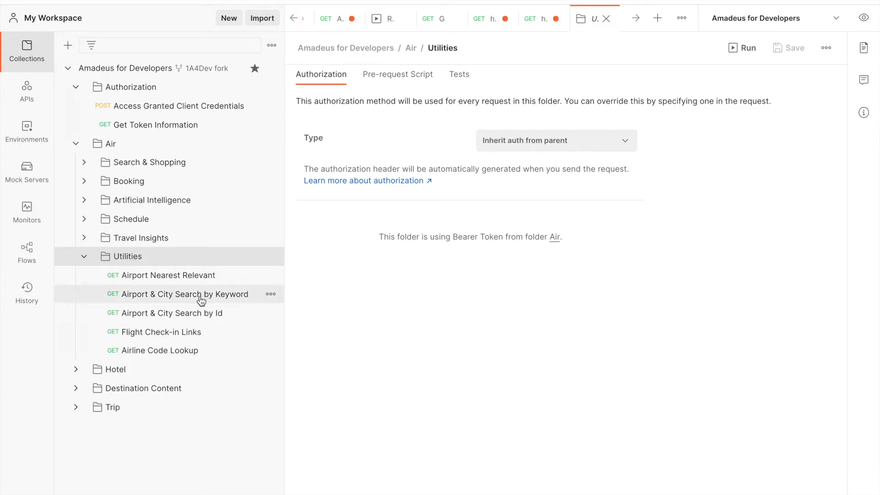
Disable the countryCode parameter on the Keyword search request for MUC and resend it.
{"action": "left_click", "coordinate": [184, 295]}
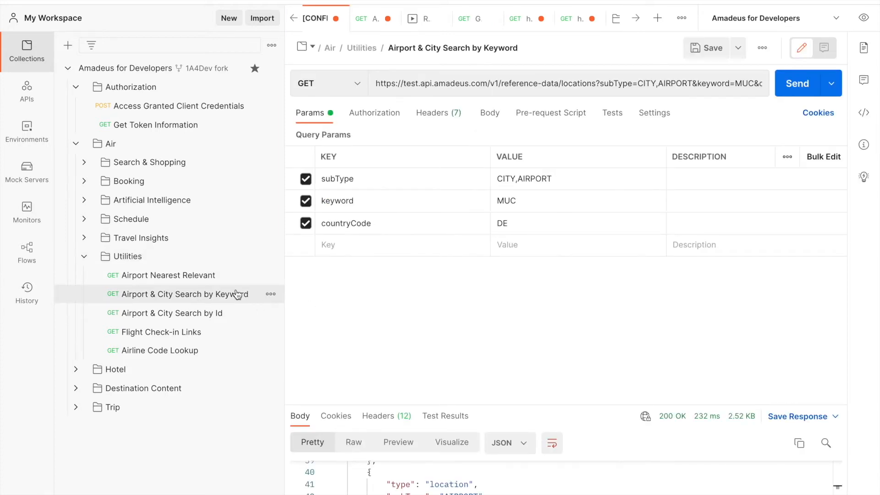
{"action": "mouse_move", "coordinate": [560, 328]}
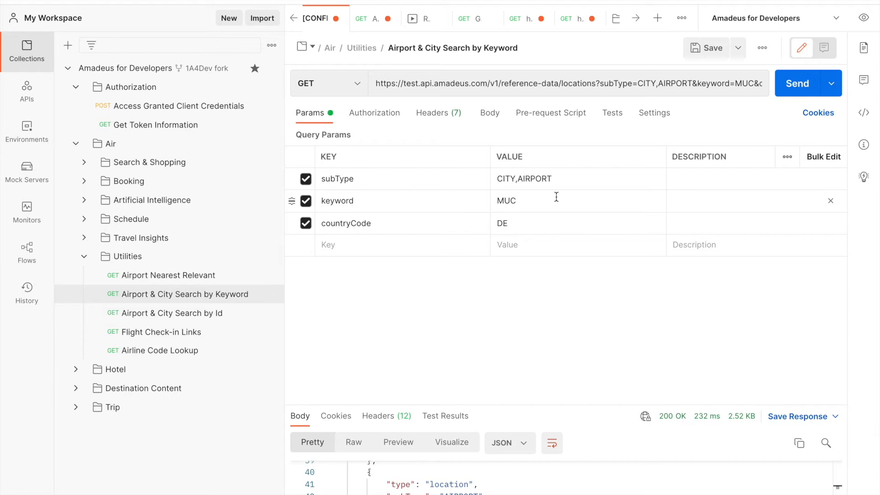
{"action": "mouse_move", "coordinate": [490, 219]}
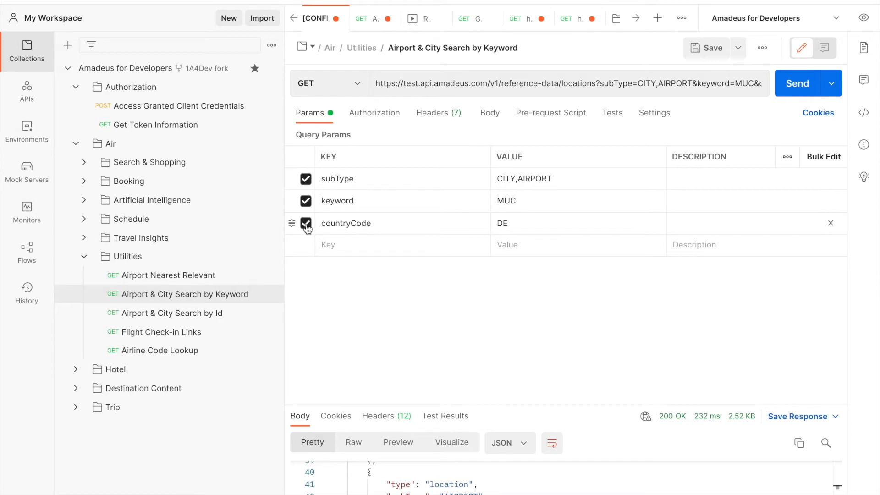
{"action": "left_click", "coordinate": [305, 223]}
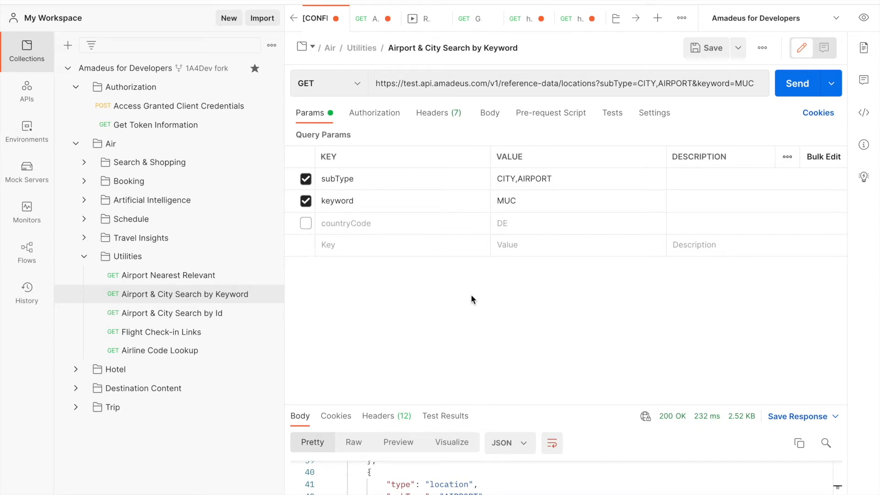
{"action": "mouse_move", "coordinate": [483, 161]}
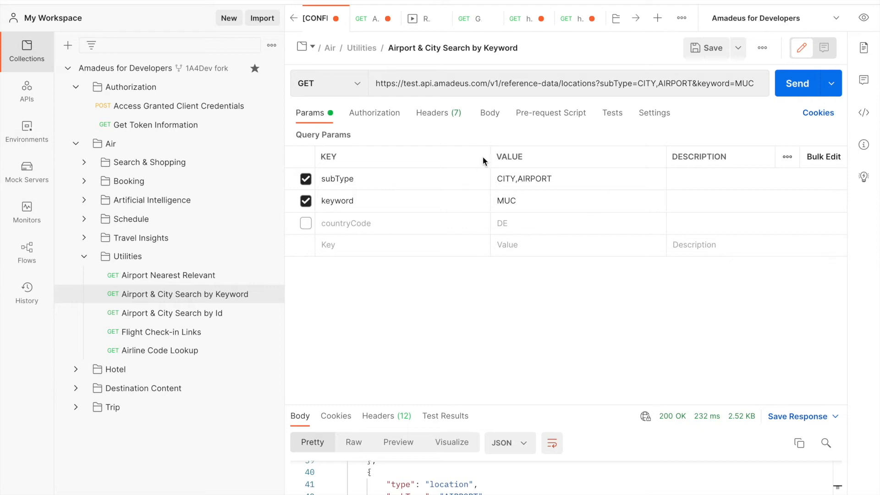
{"action": "mouse_move", "coordinate": [545, 213]}
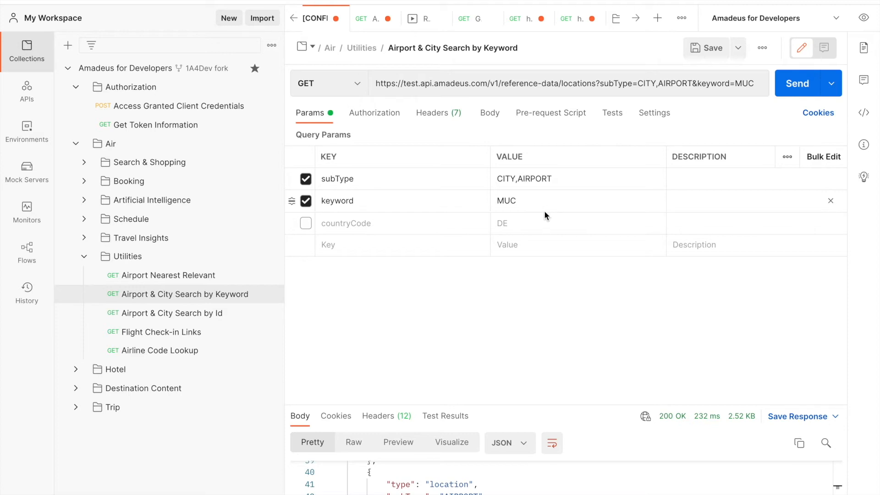
{"action": "left_click", "coordinate": [797, 83]}
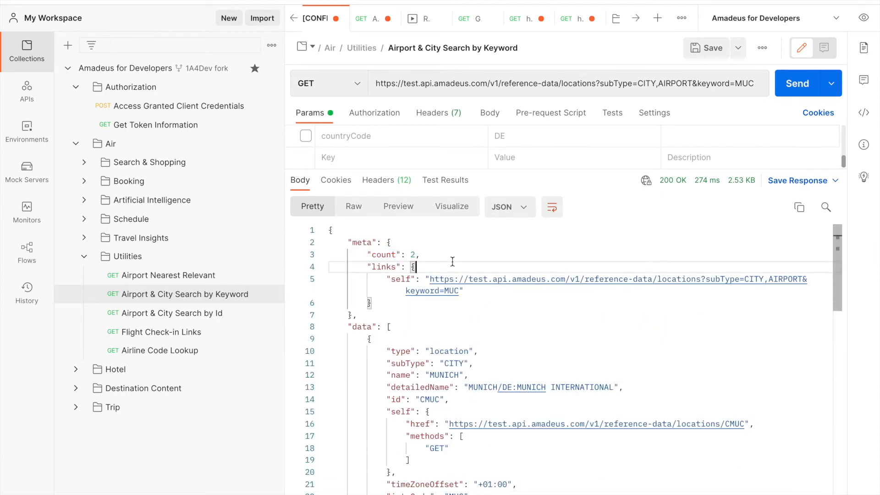
Highlight the city result MUNICH and its details in the response body.
{"action": "scroll", "scroll_direction": "down", "scroll_amount": 3}
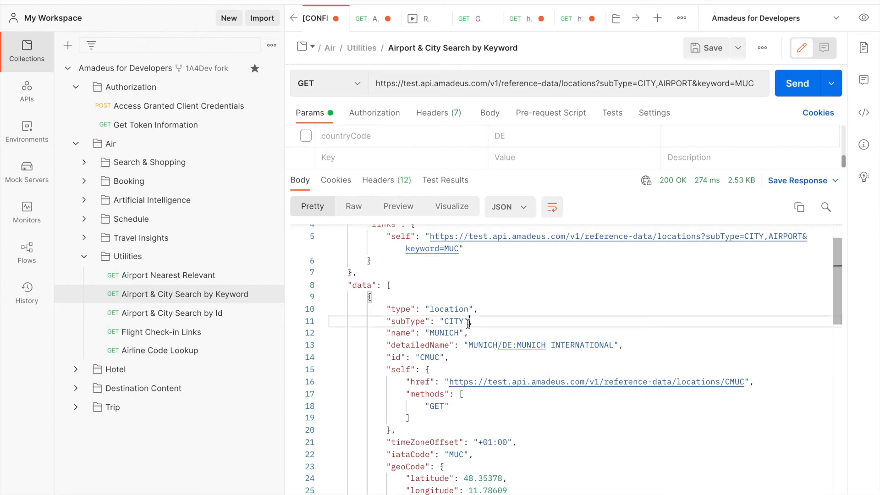
{"action": "double_click", "coordinate": [443, 333]}
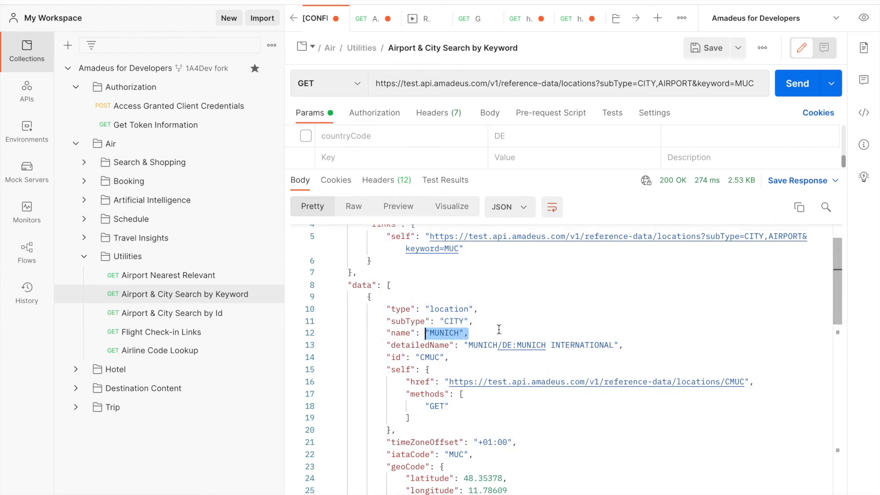
{"action": "scroll", "scroll_direction": "down", "scroll_amount": 3}
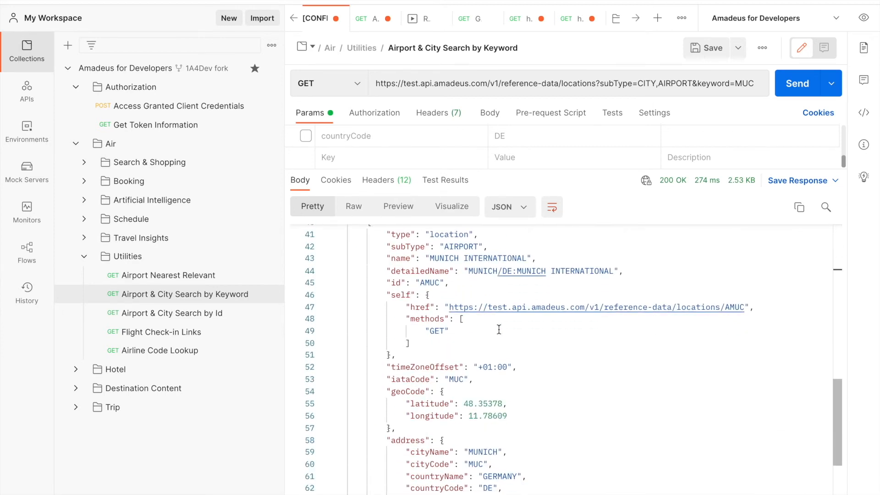
{"action": "double_click", "coordinate": [460, 247]}
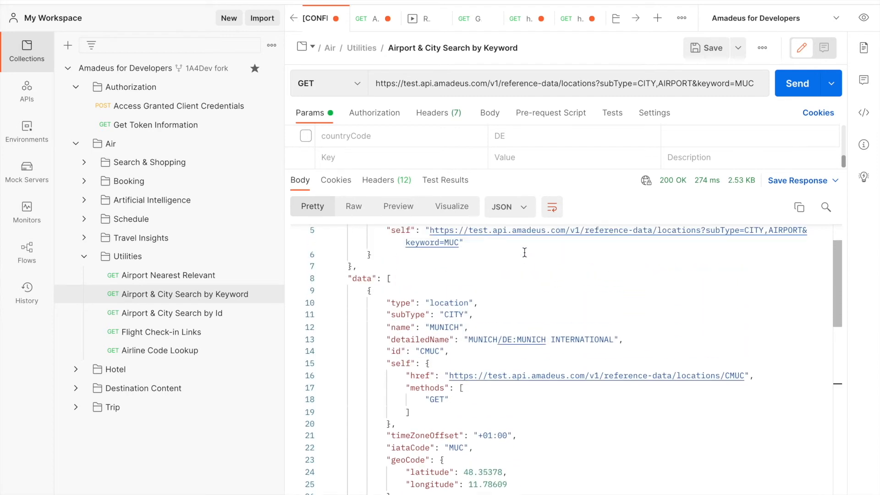
Scroll down to the airport result and highlight its ID AMUC.
{"action": "scroll", "scroll_direction": "down", "scroll_amount": 3}
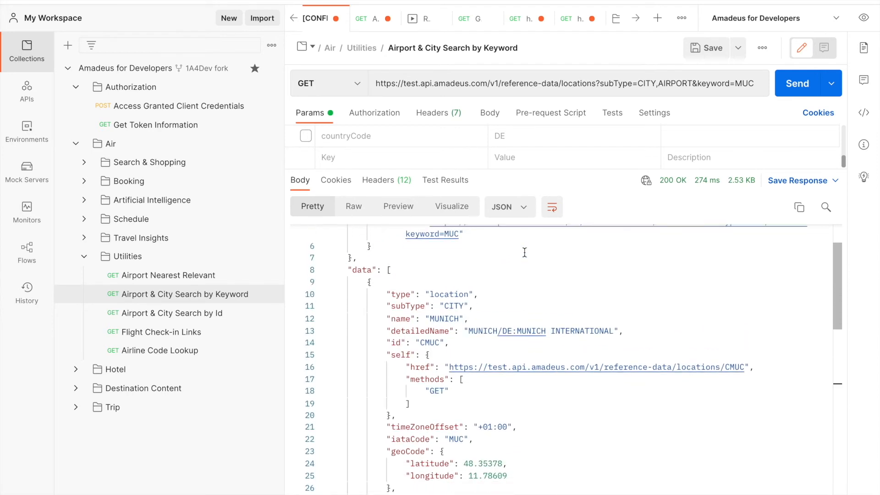
{"action": "scroll", "scroll_direction": "down", "scroll_amount": 3}
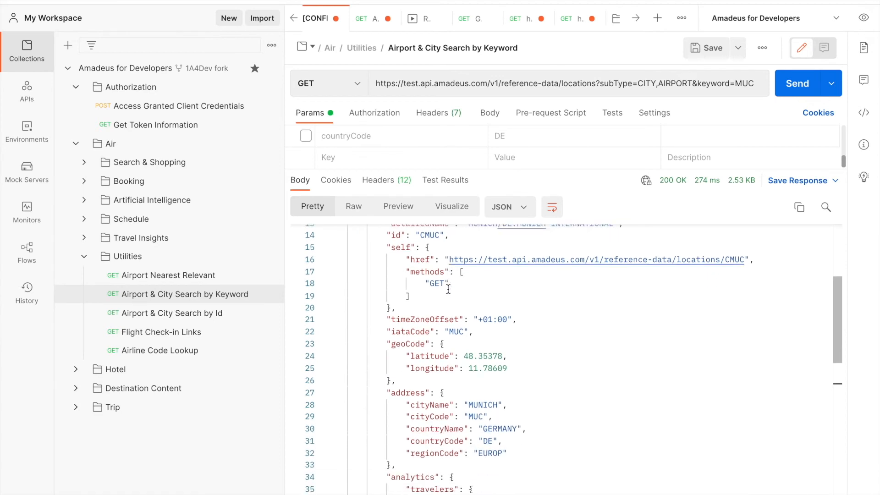
{"action": "scroll", "scroll_direction": "down", "scroll_amount": 3}
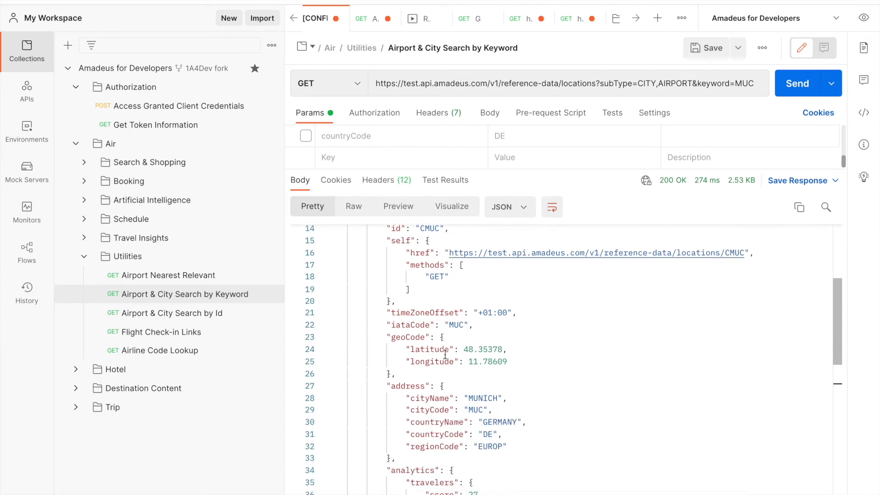
{"action": "scroll", "scroll_direction": "down", "scroll_amount": 3}
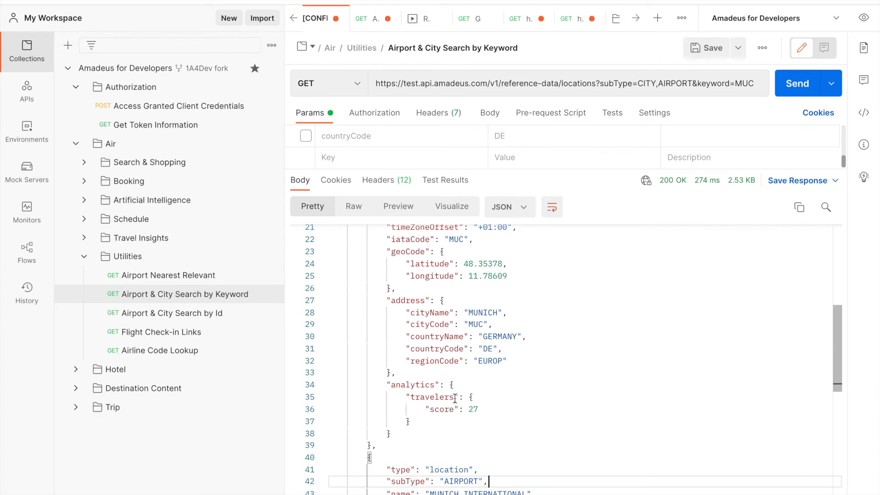
{"action": "mouse_move", "coordinate": [490, 414]}
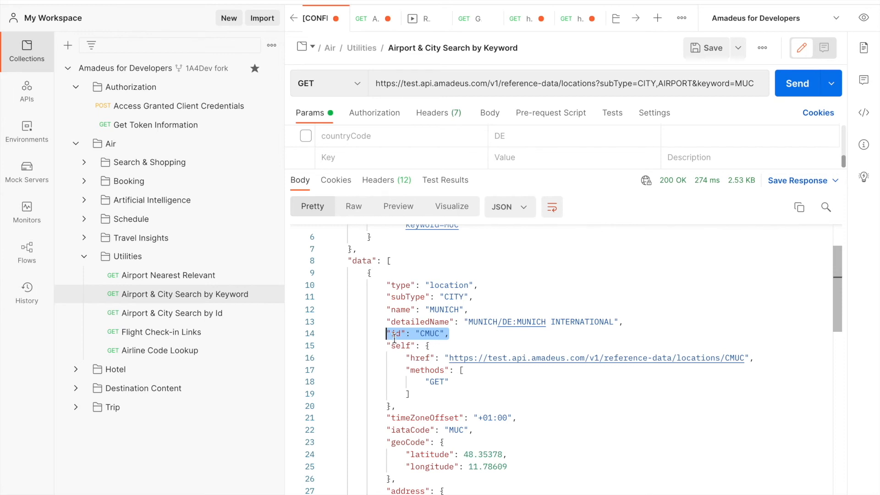
{"action": "mouse_move", "coordinate": [405, 336]}
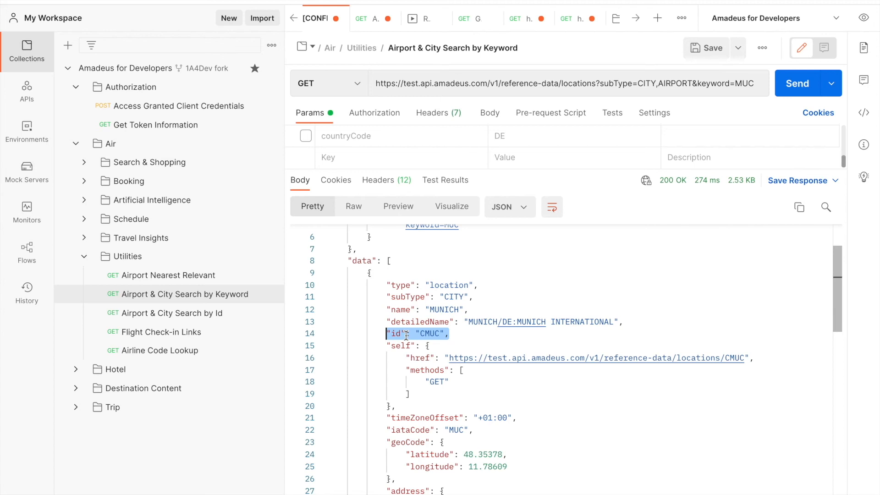
{"action": "mouse_move", "coordinate": [199, 316]}
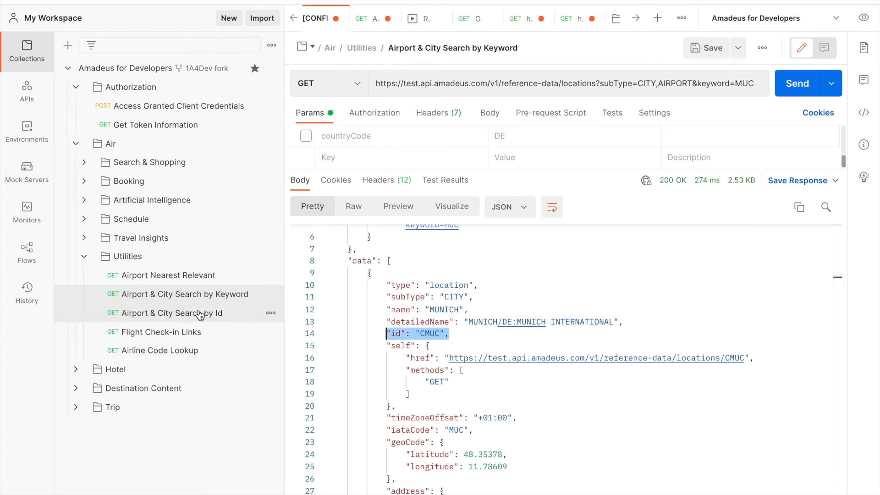
{"action": "scroll", "scroll_direction": "down", "scroll_amount": 3}
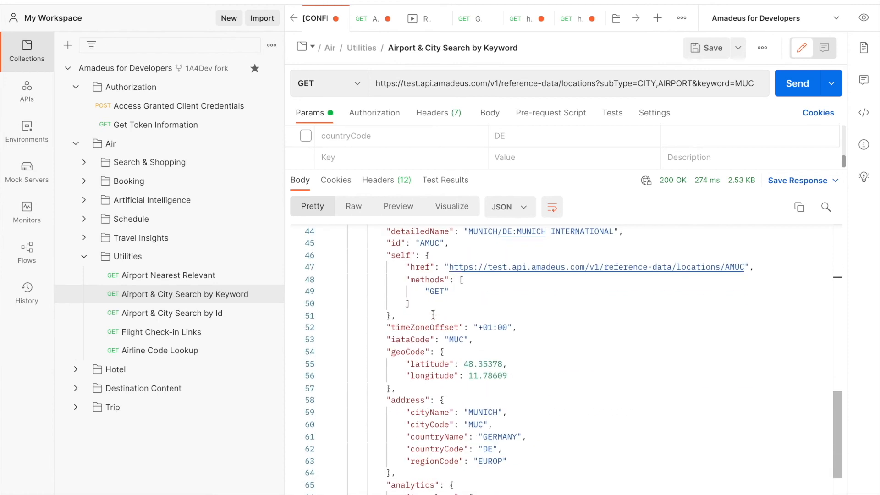
{"action": "double_click", "coordinate": [429, 284]}
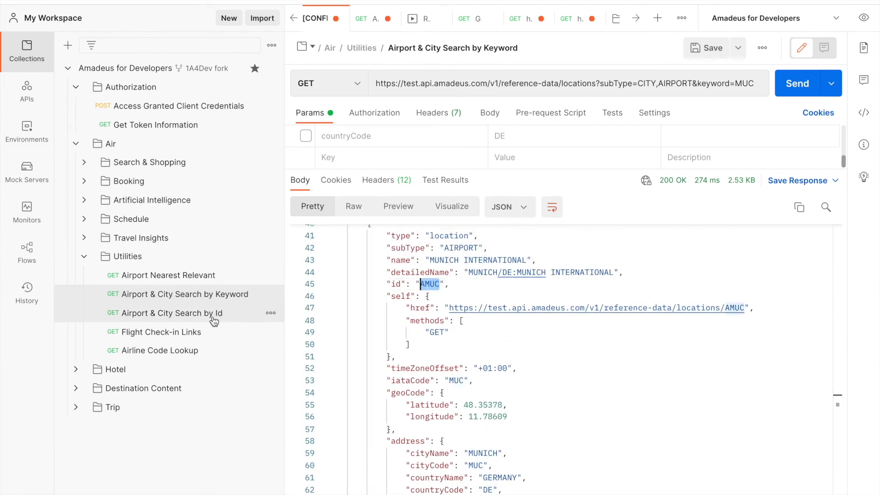
Change the Search by Id request from CMUC to AMUC, send it, and highlight the returned ID.
{"action": "left_click", "coordinate": [171, 313]}
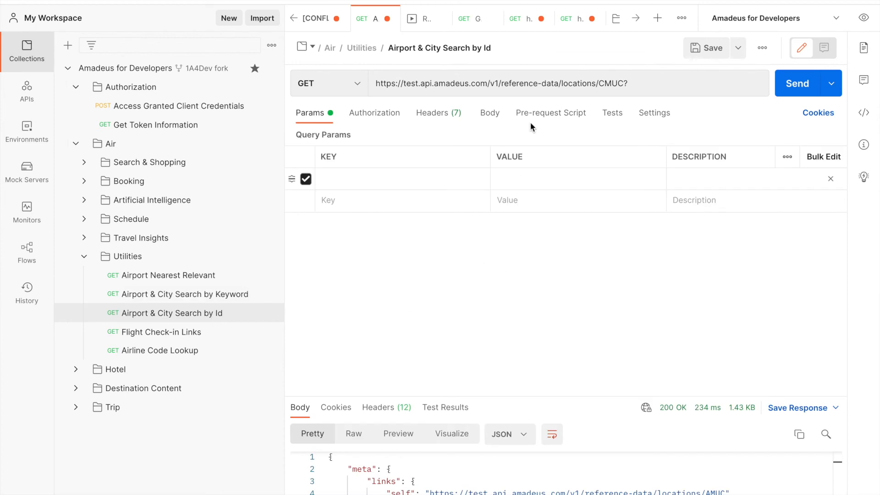
{"action": "double_click", "coordinate": [612, 83]}
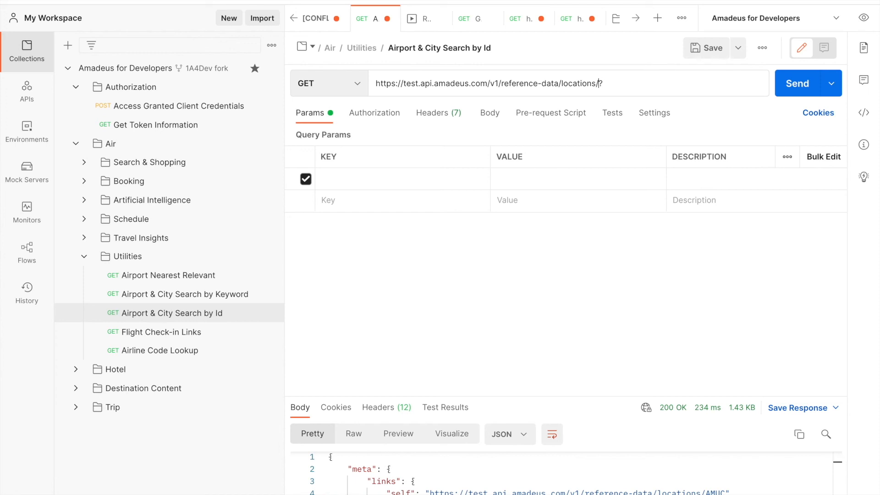
{"action": "type", "text": "AMUC"}
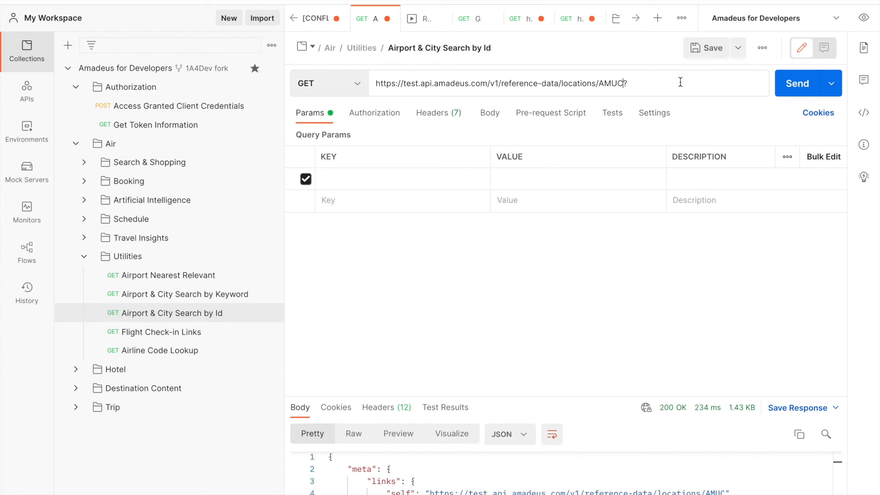
{"action": "left_click", "coordinate": [797, 83]}
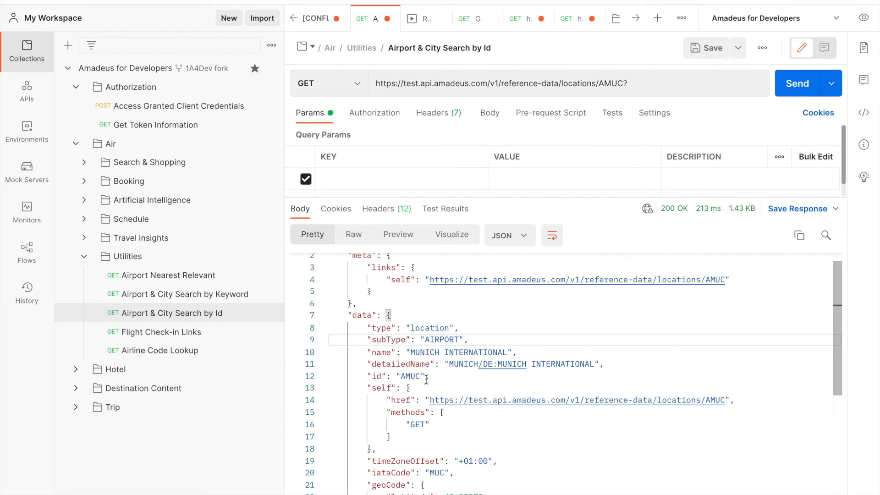
{"action": "double_click", "coordinate": [408, 376]}
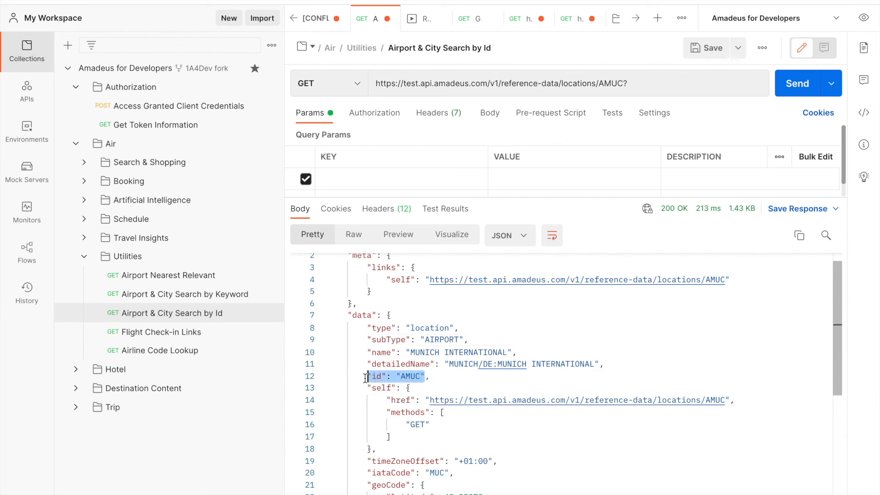